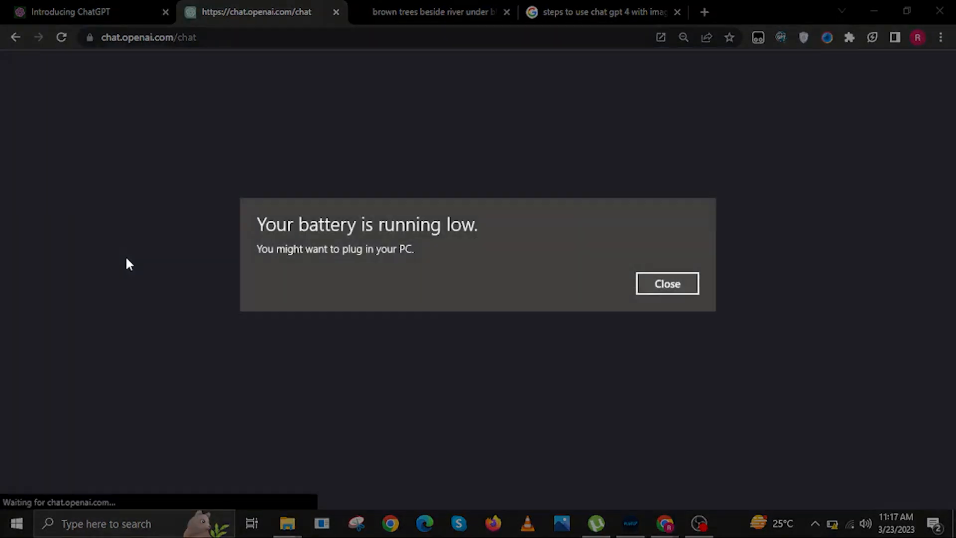
Step: Dismiss the battery warning and log in with the account email to reach the password page
left_click(666, 283)
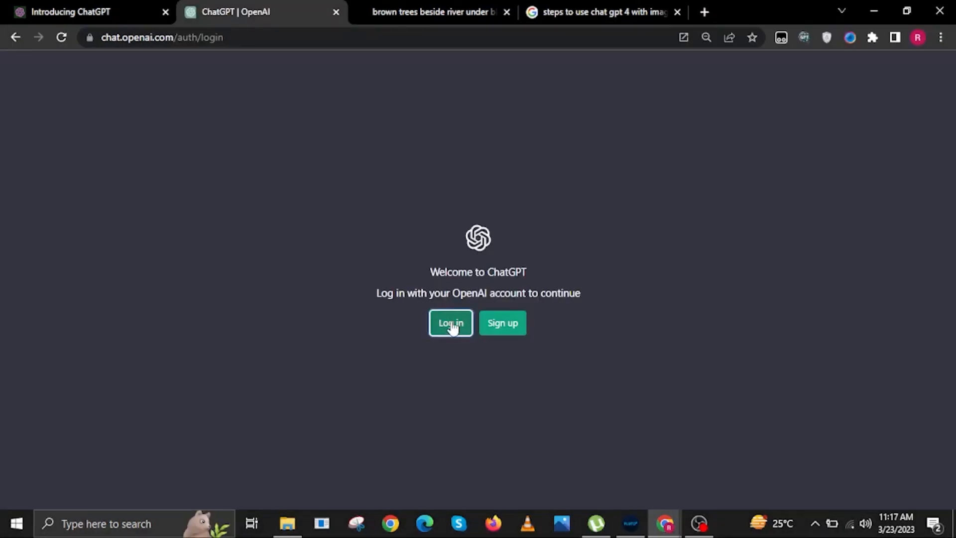
left_click(449, 323)
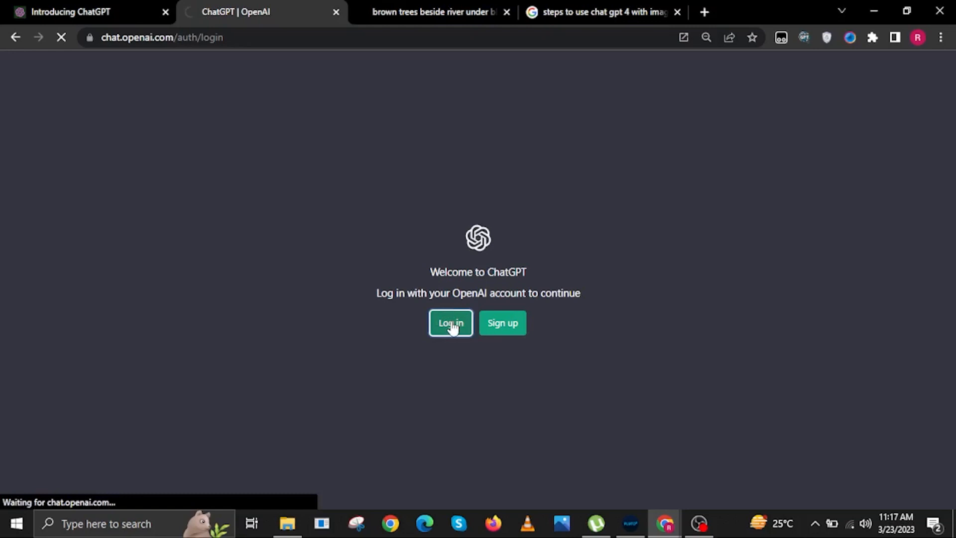
left_click(450, 322)
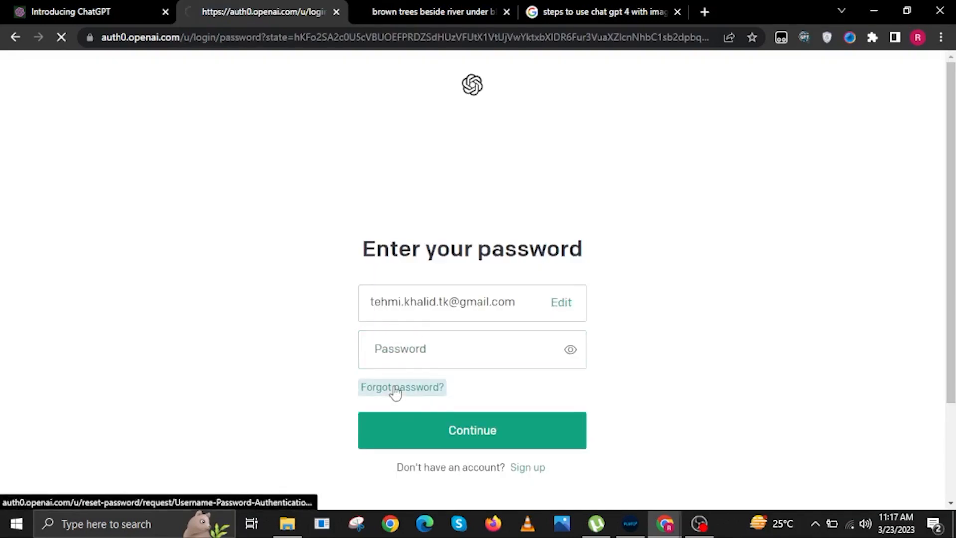
Step: Choose Forgot password and send reset instructions to the prefilled email
left_click(402, 386)
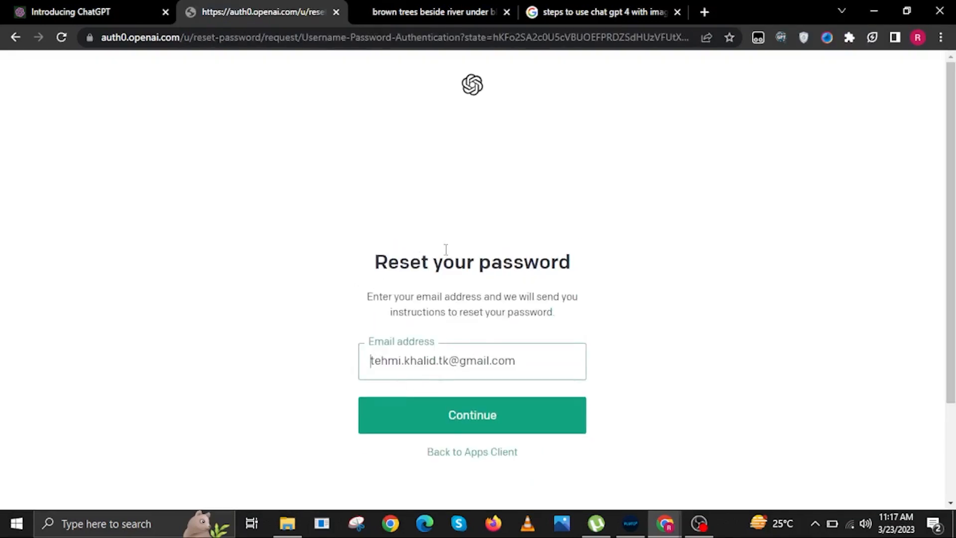
left_click(471, 415)
type("gmail.com")
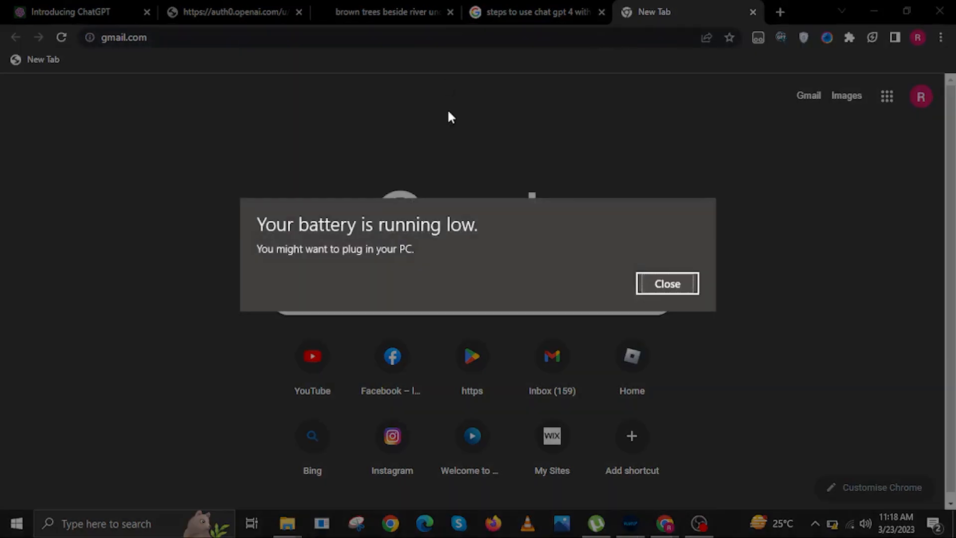
Step: Dismiss the battery warning, check the email-sent page, then return to the Gmail inbox
left_click(666, 283)
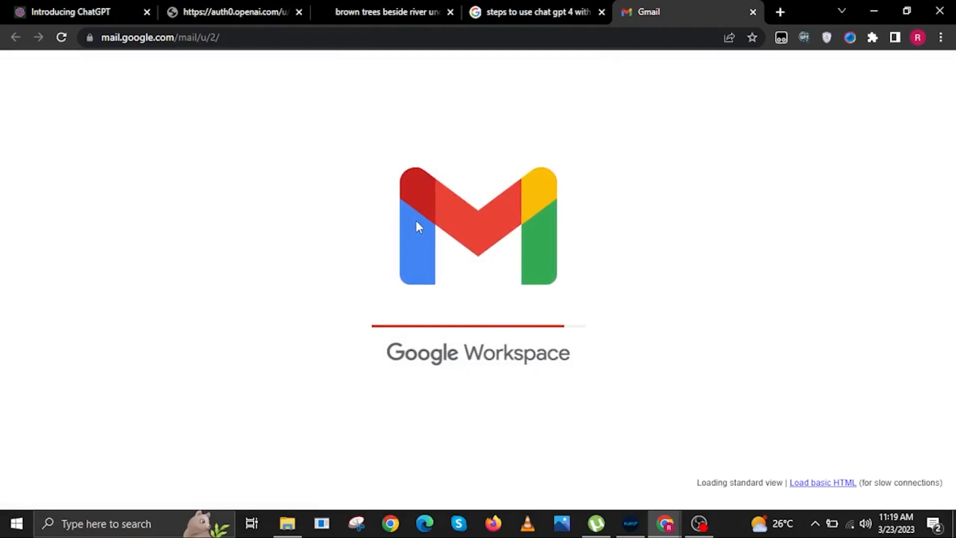
left_click(235, 11)
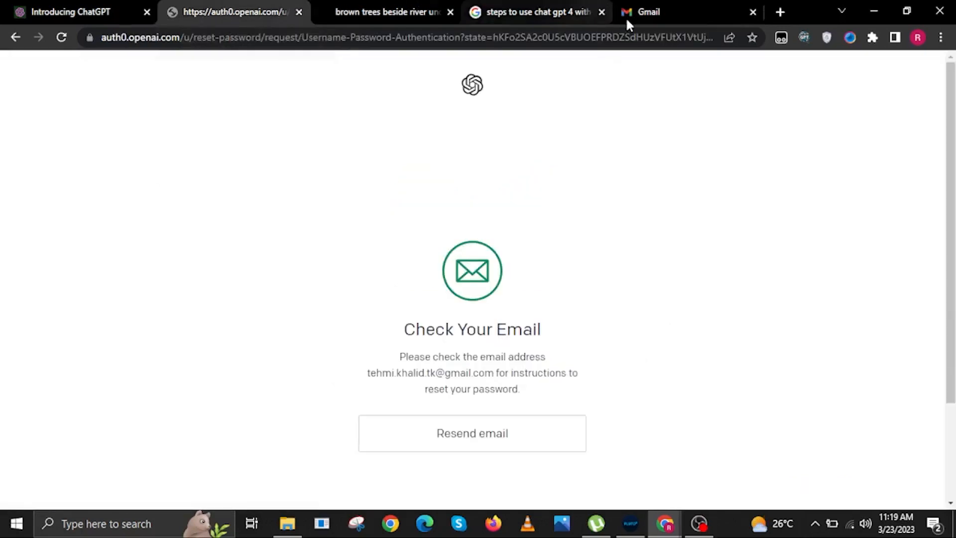
left_click(647, 11)
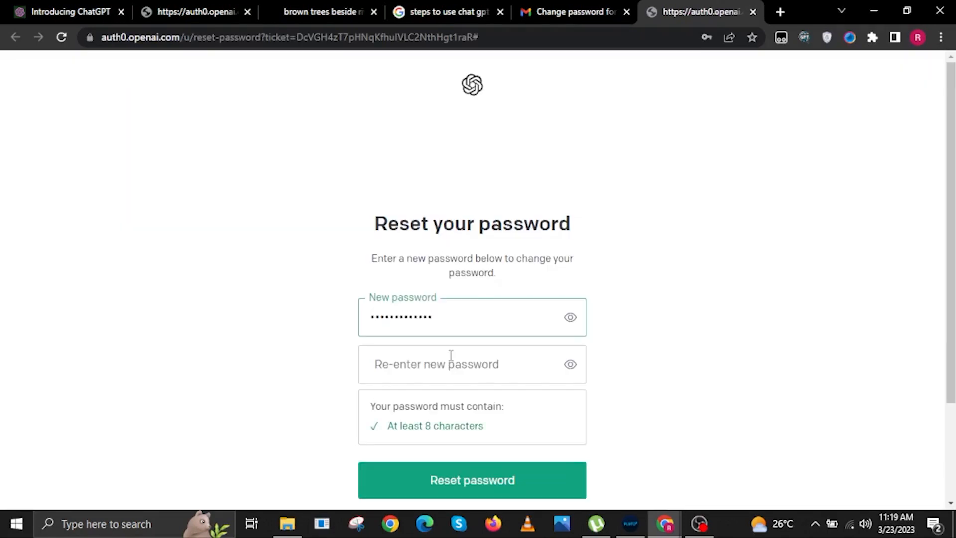
Step: Enter the new password and submit it with Reset password
type("•••")
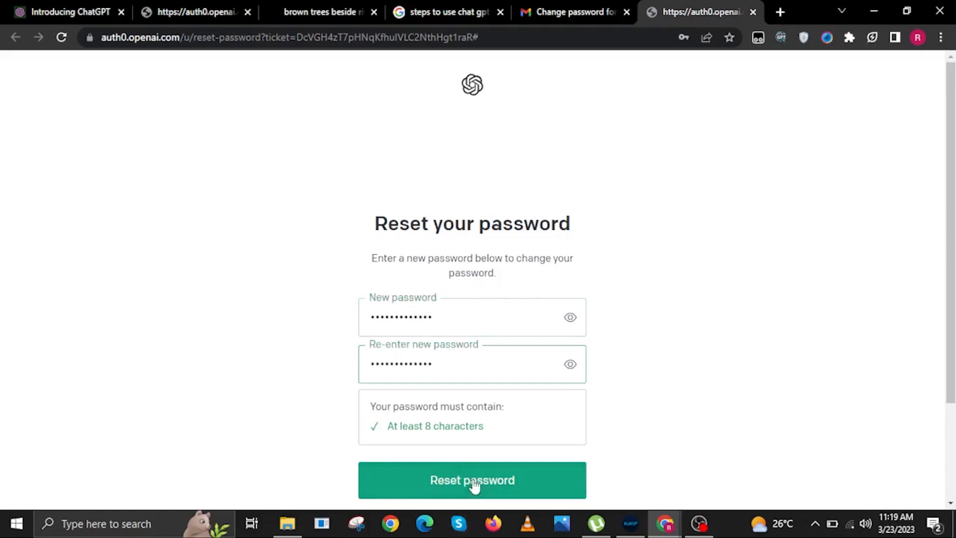
left_click(472, 480)
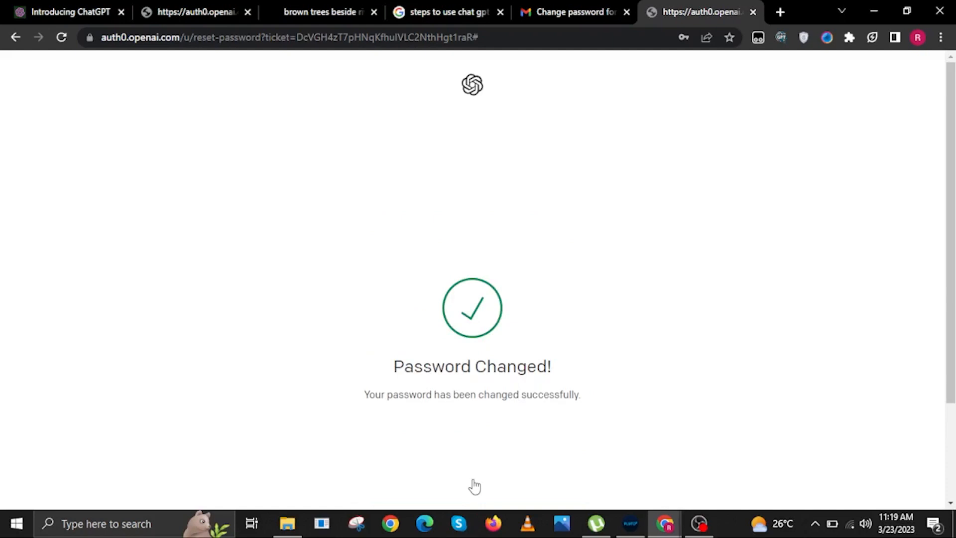